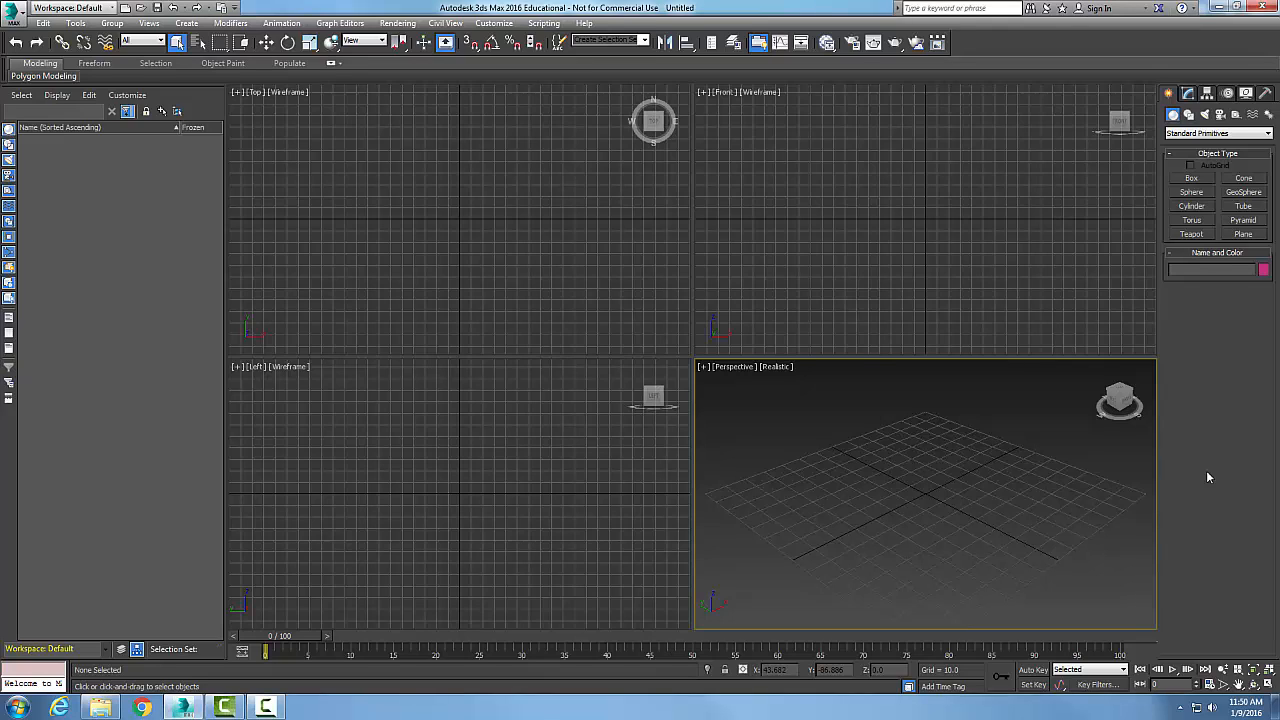
mouse_move(1266, 486)
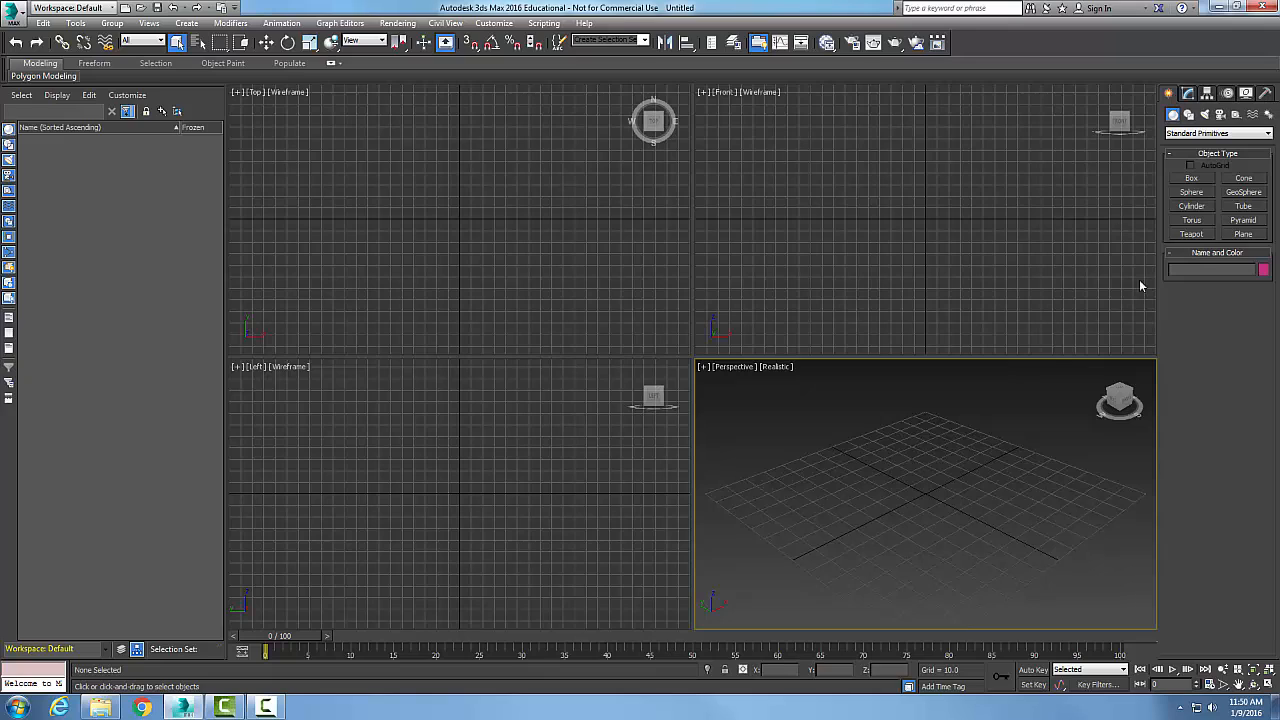
mouse_move(1244, 262)
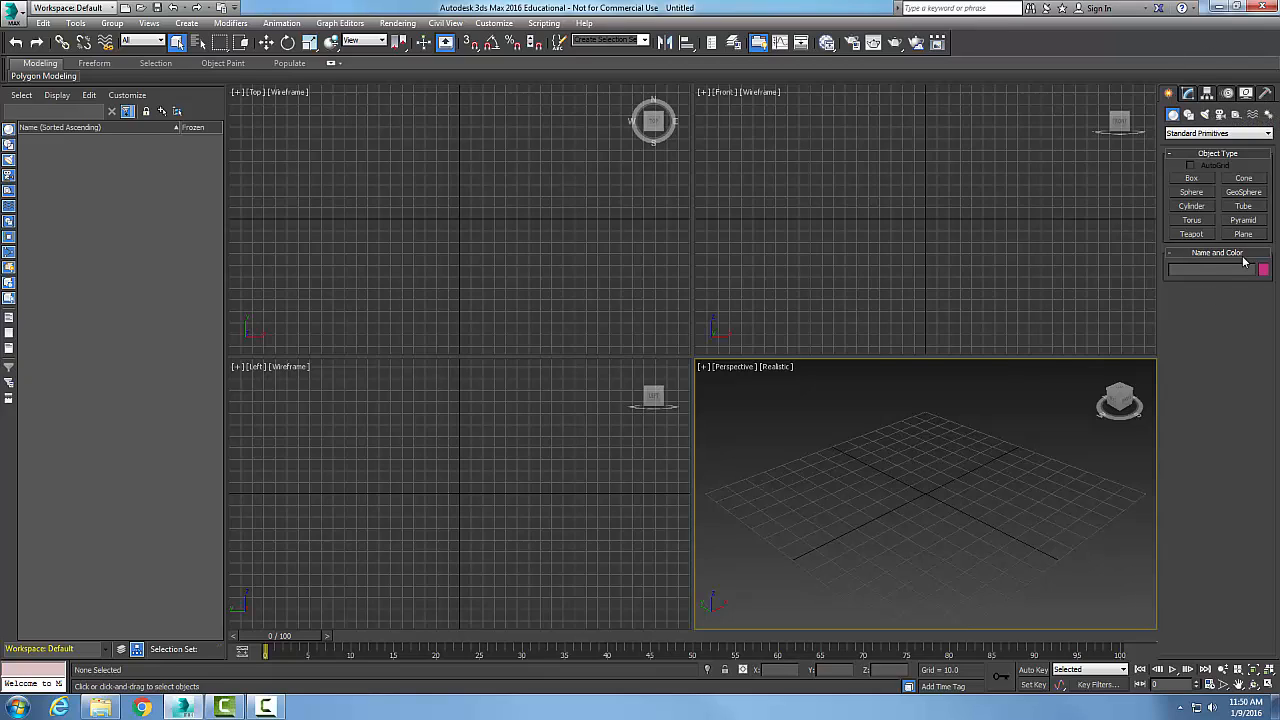
mouse_move(1158, 354)
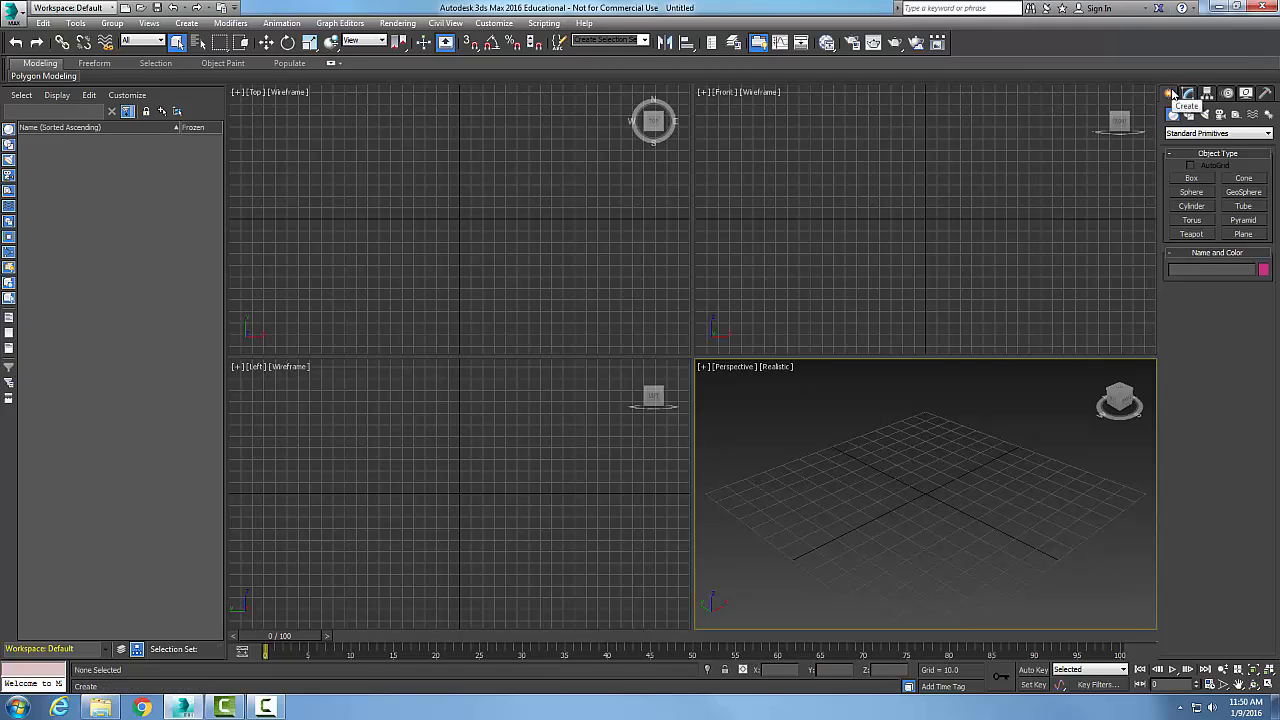
mouse_move(1172, 96)
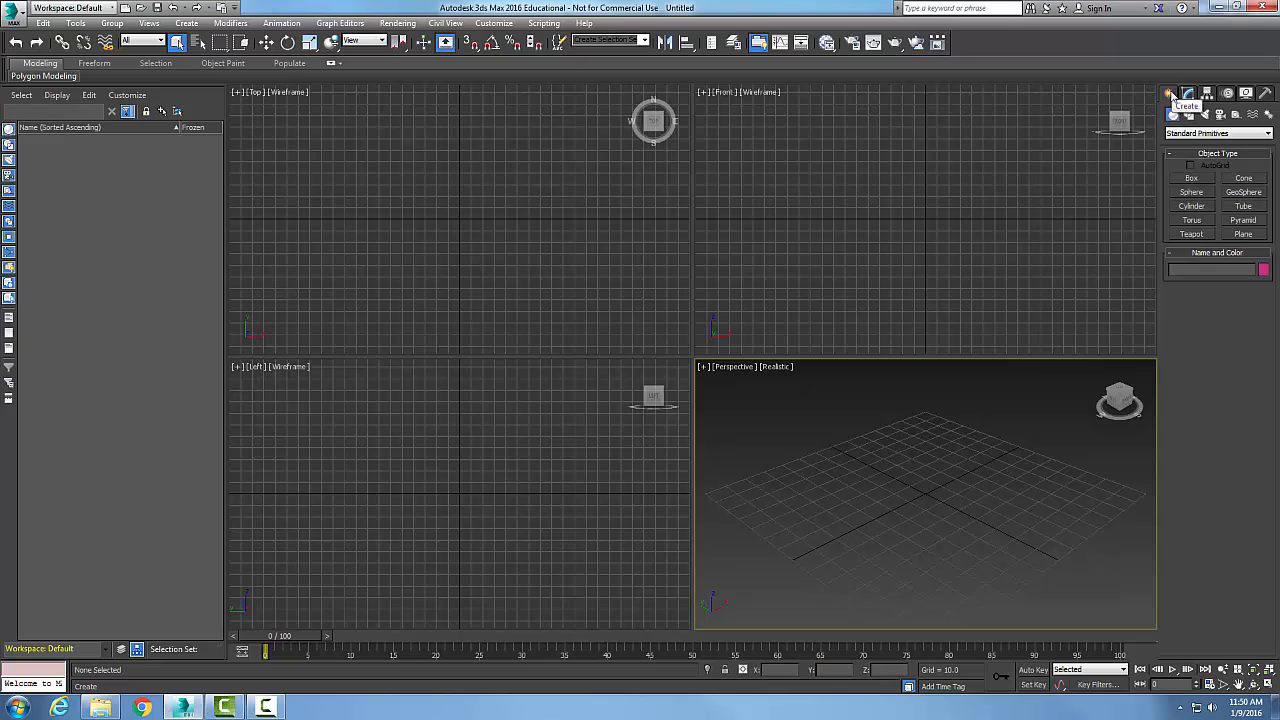
- Visit the Modify, Hierarchy, Motion, Display and Utilities panels, then return to Create
click(1188, 94)
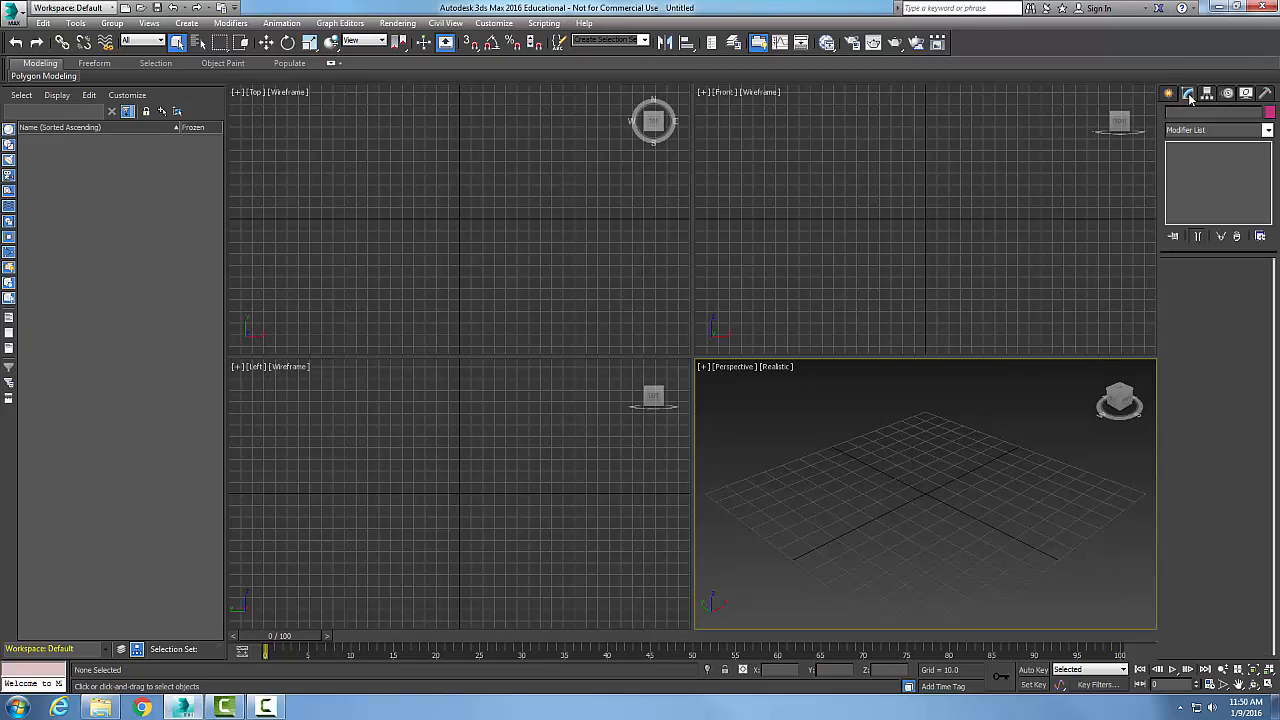
click(1208, 94)
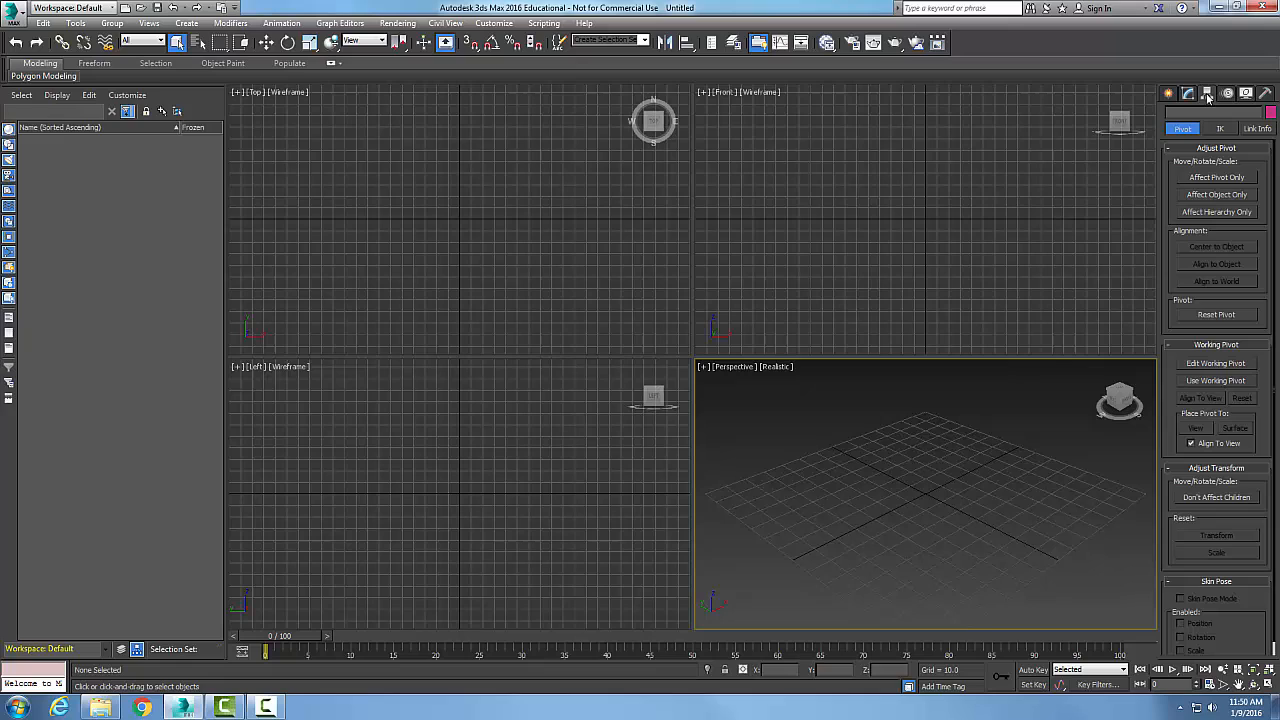
click(1228, 94)
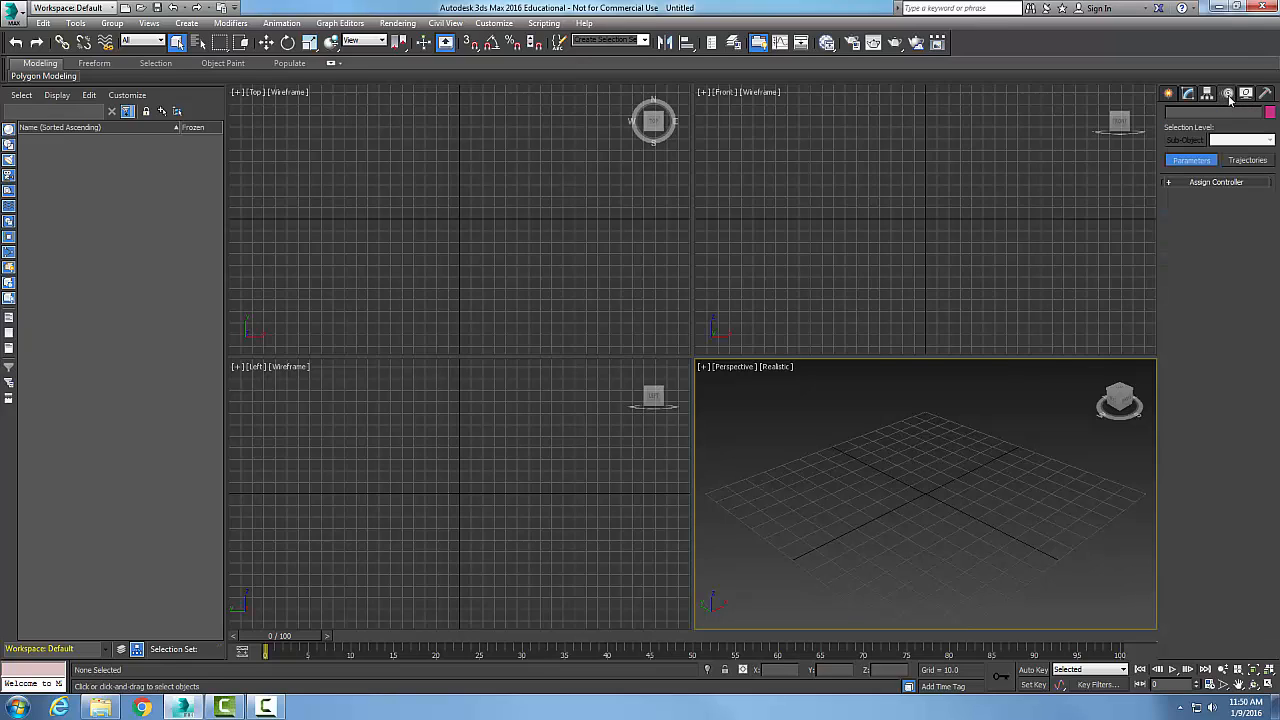
click(1248, 94)
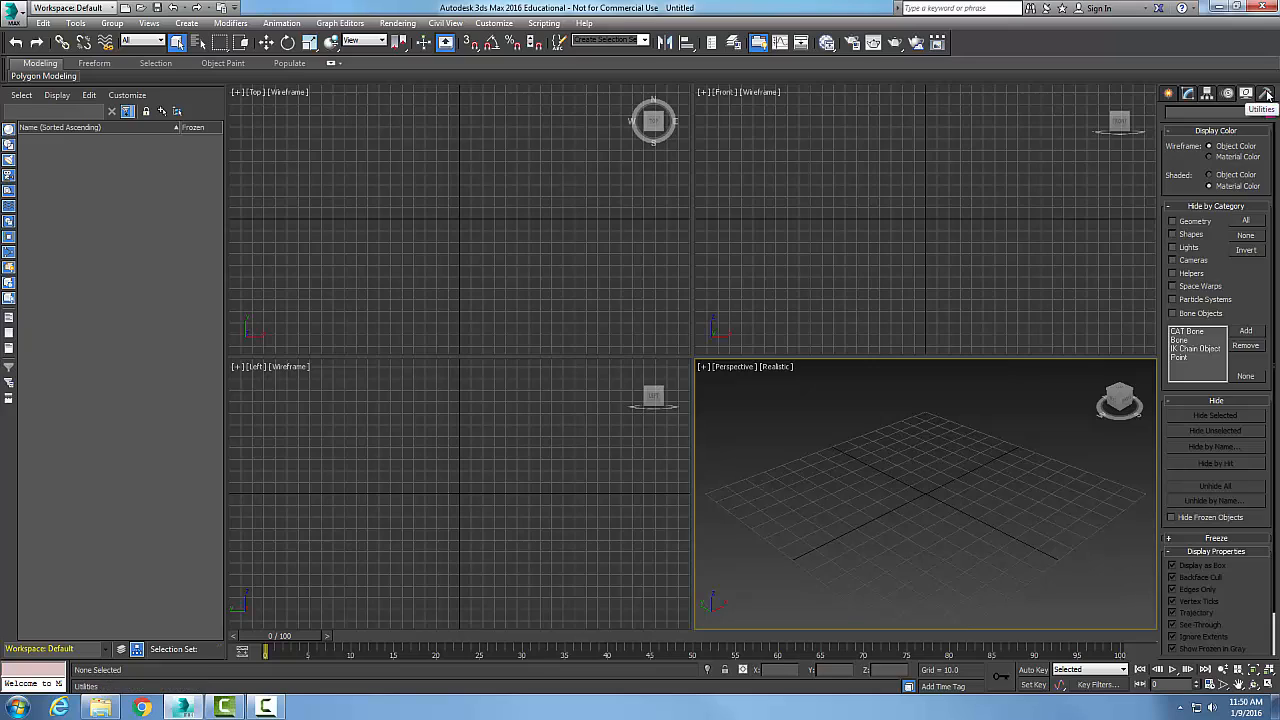
click(1168, 94)
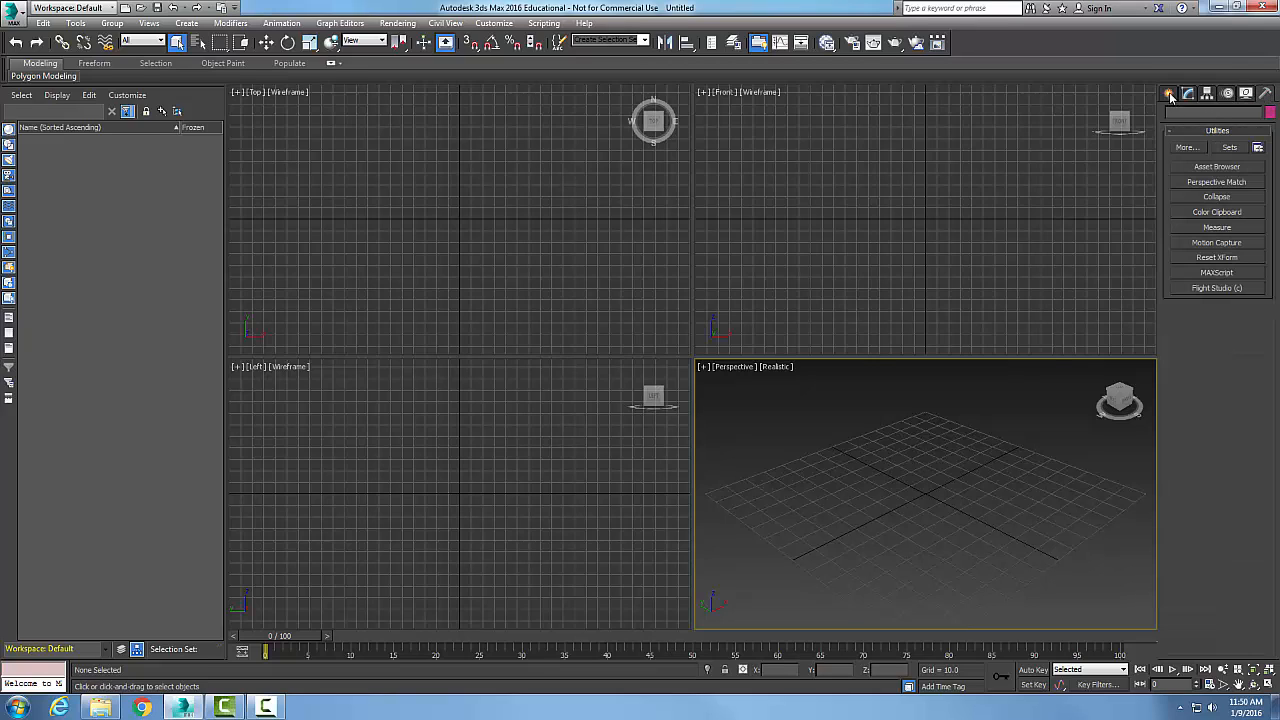
click(1172, 94)
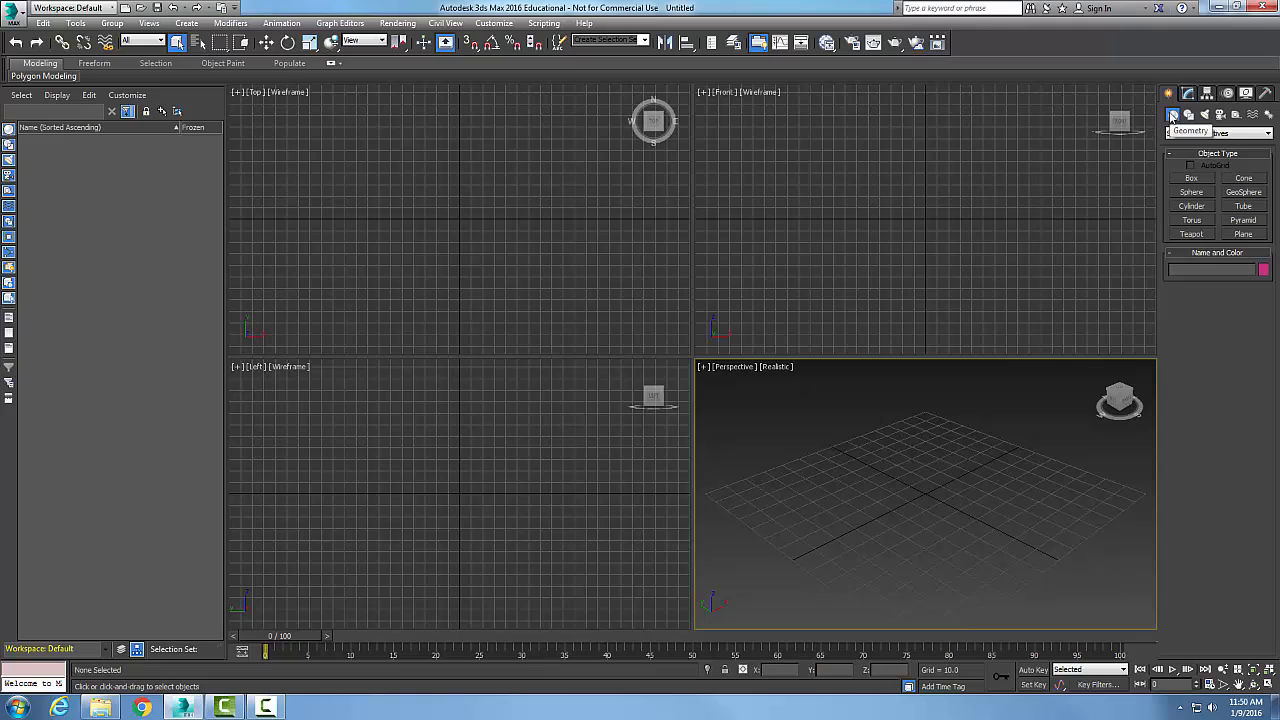
- Under Geometry, start a Box so its Creation Method, Keyboard Entry and Parameters rollouts appear
click(1248, 132)
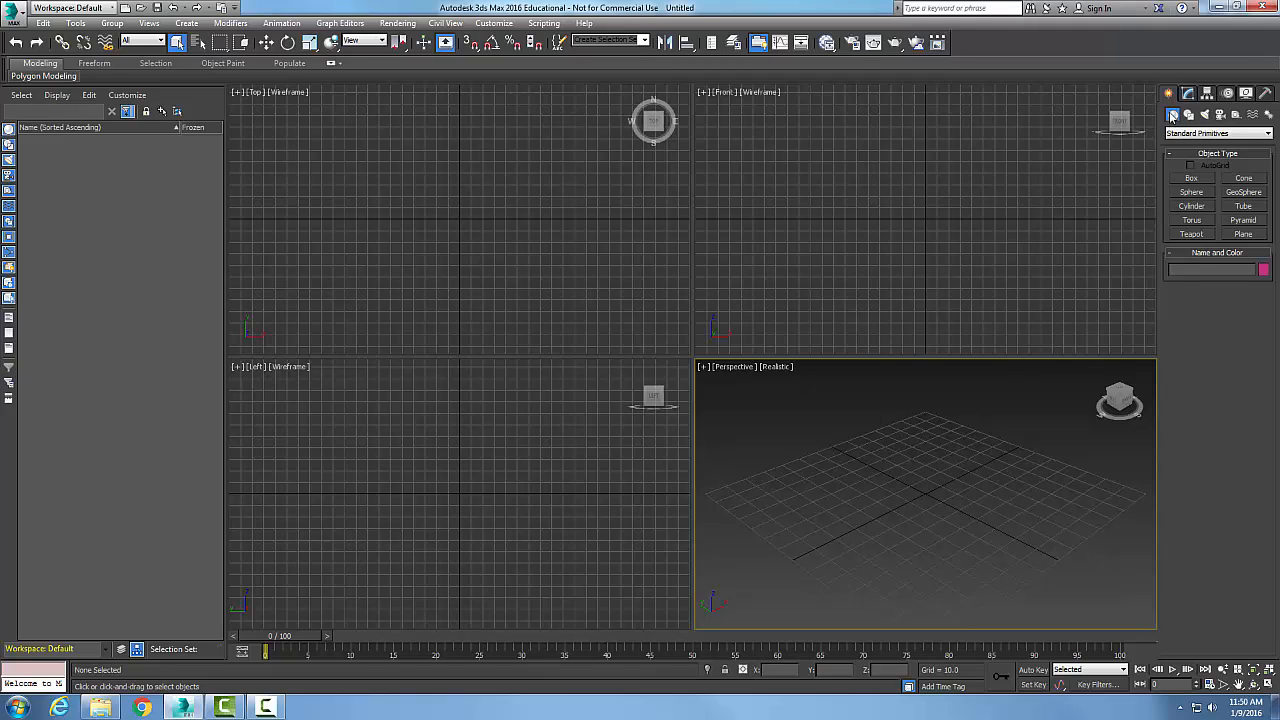
mouse_move(1172, 164)
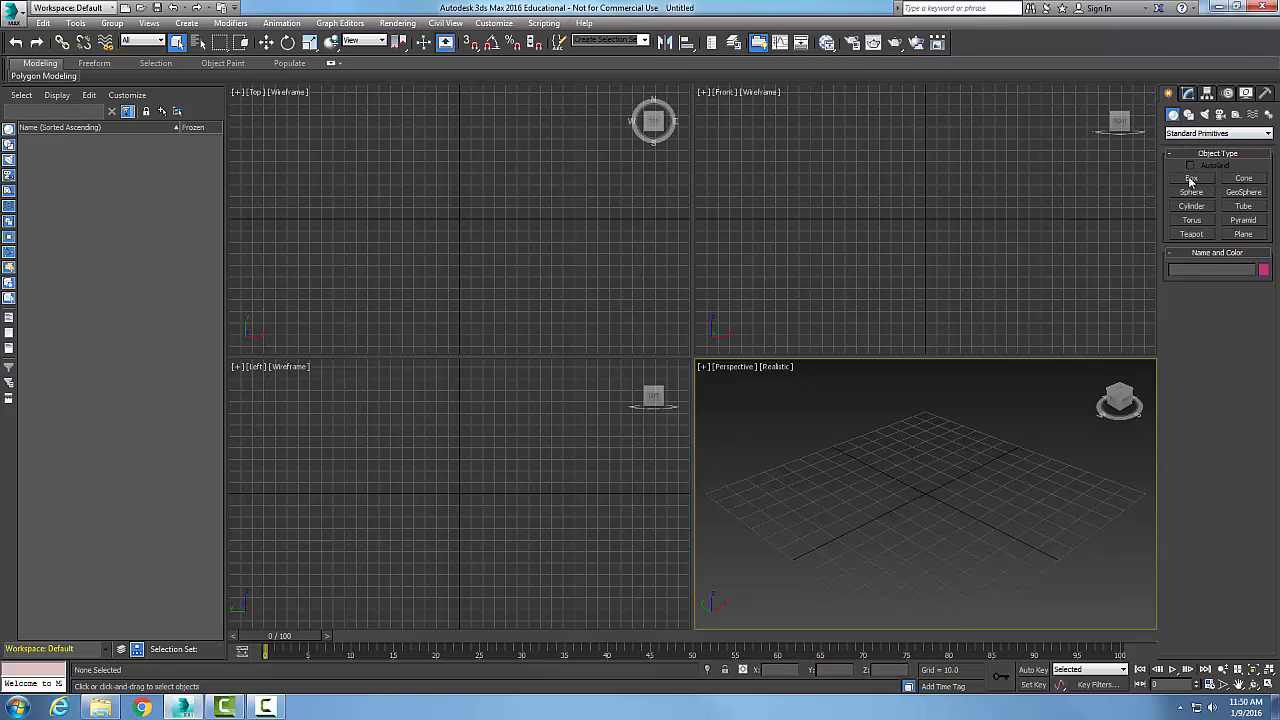
click(1190, 178)
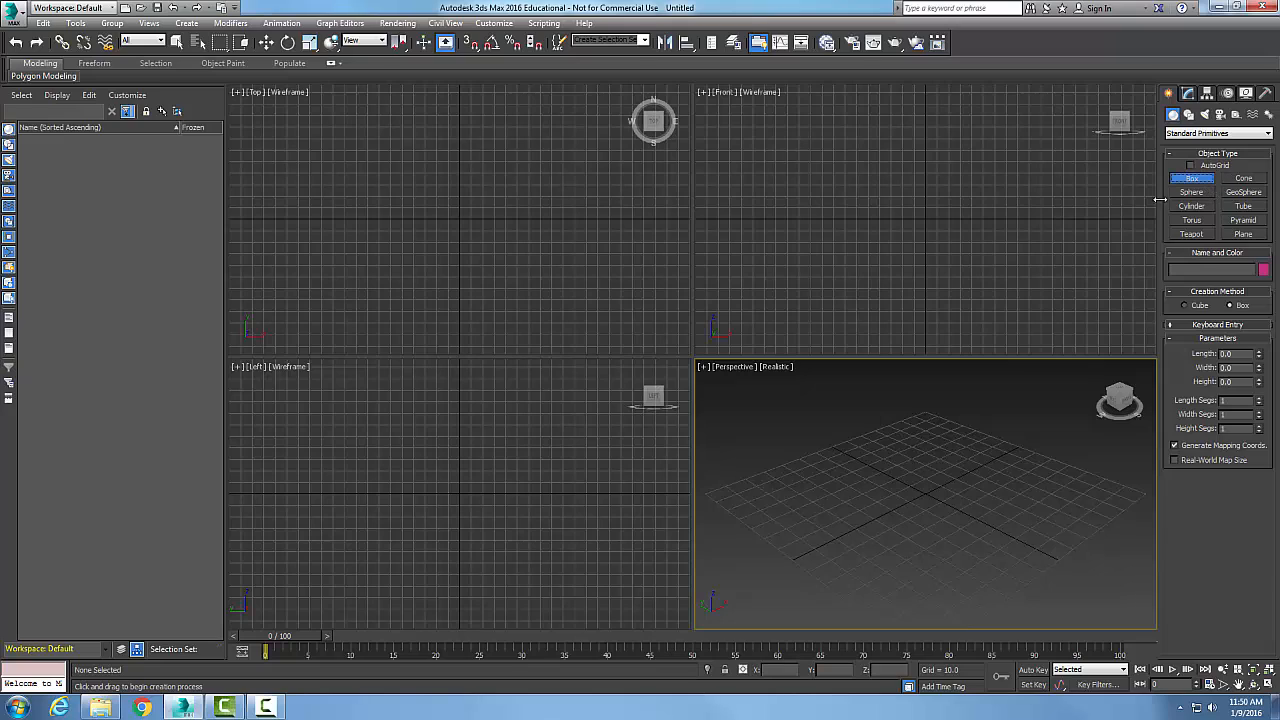
mouse_move(1188, 352)
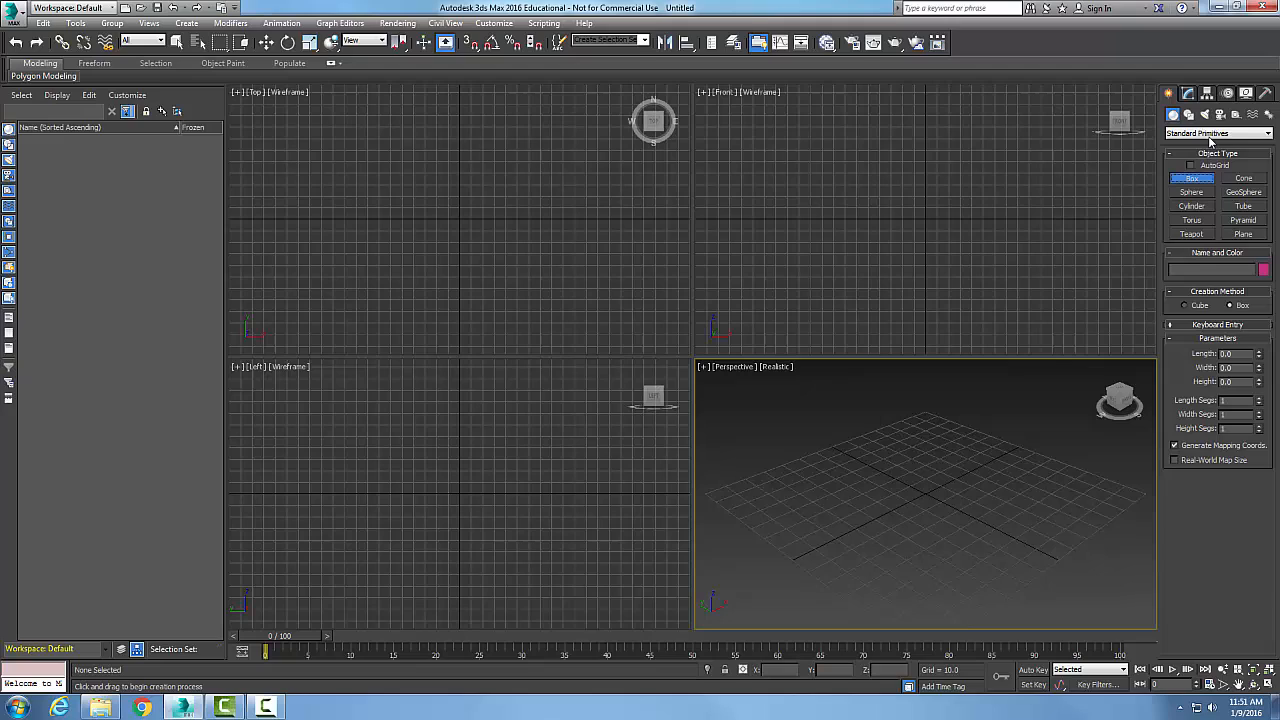
mouse_move(1228, 290)
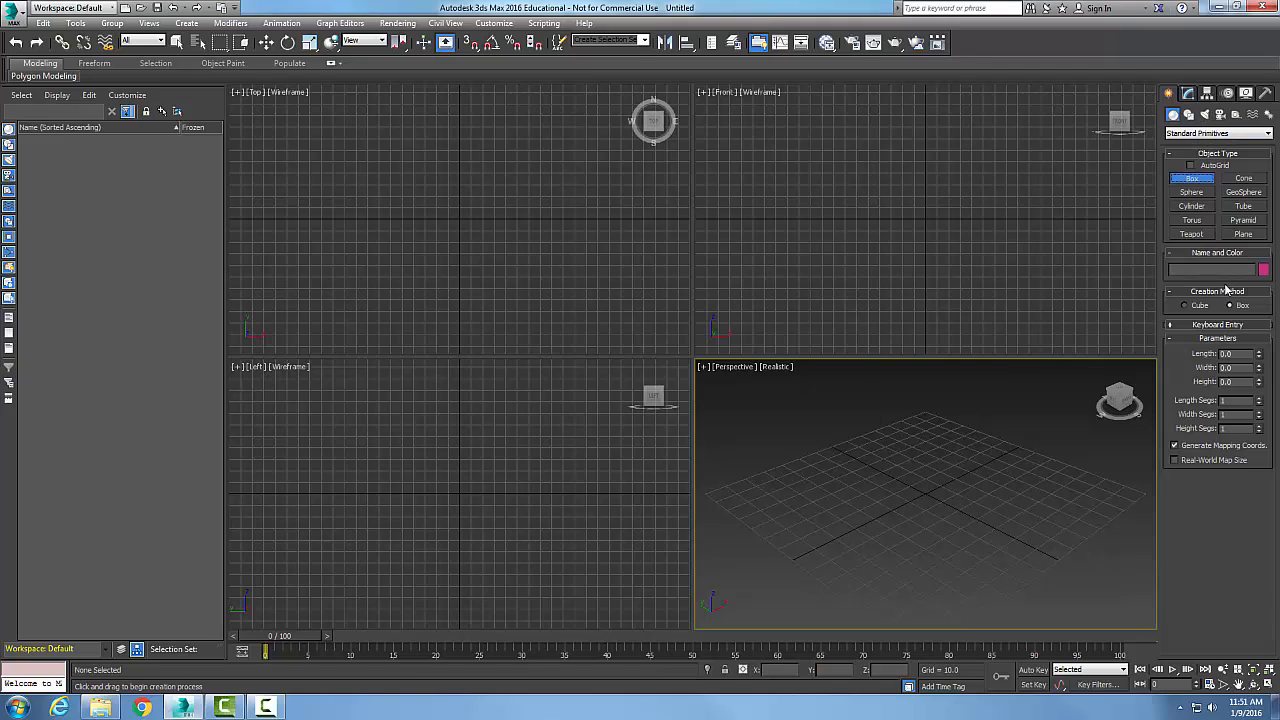
mouse_move(1228, 290)
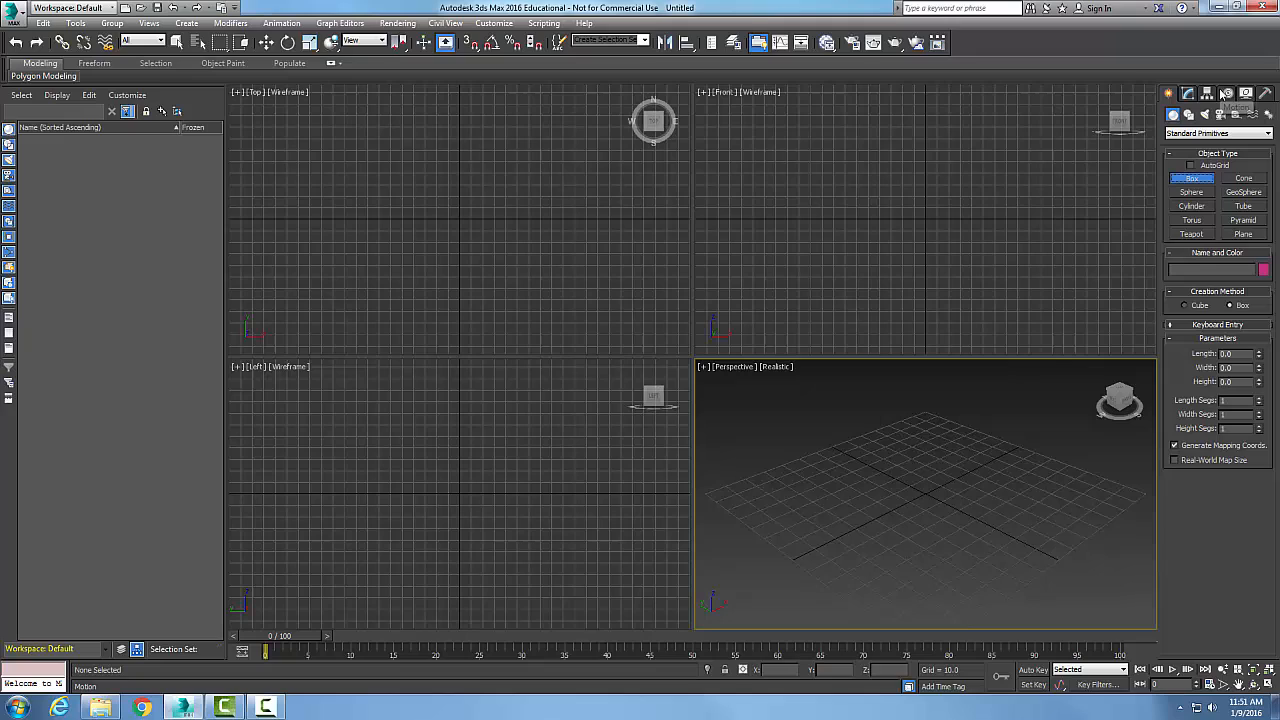
mouse_move(1228, 94)
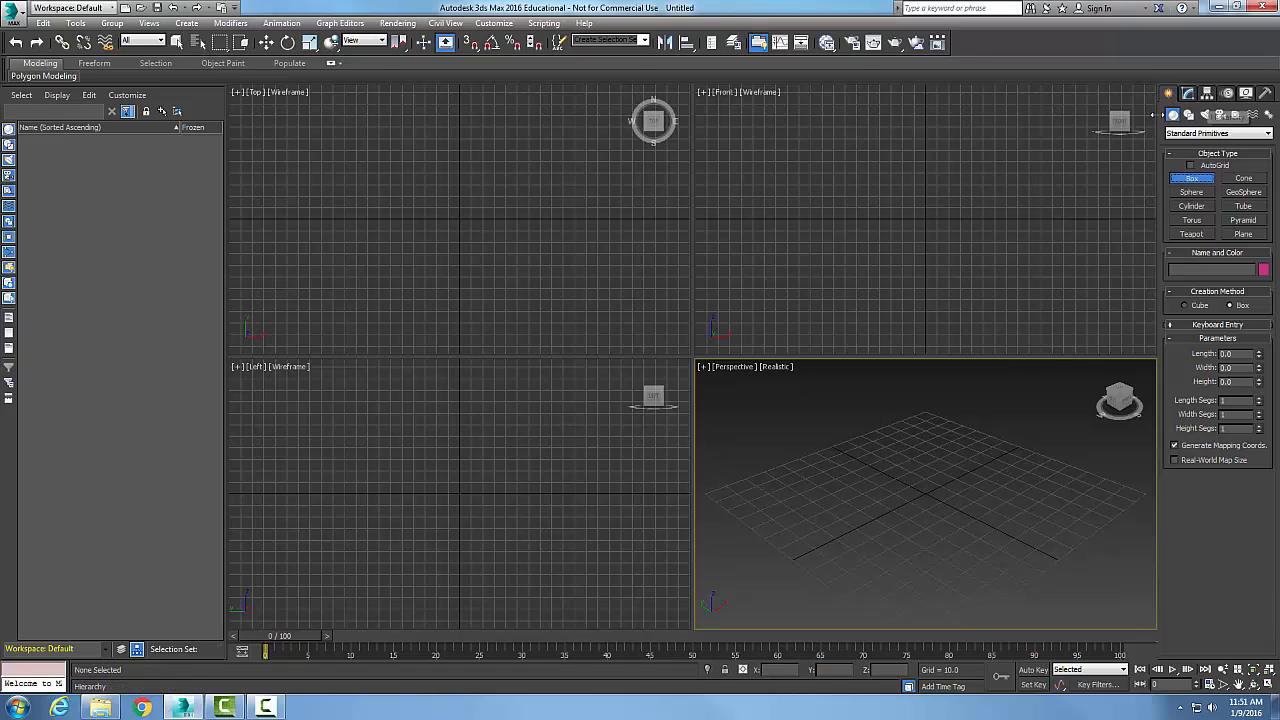
mouse_move(848, 268)
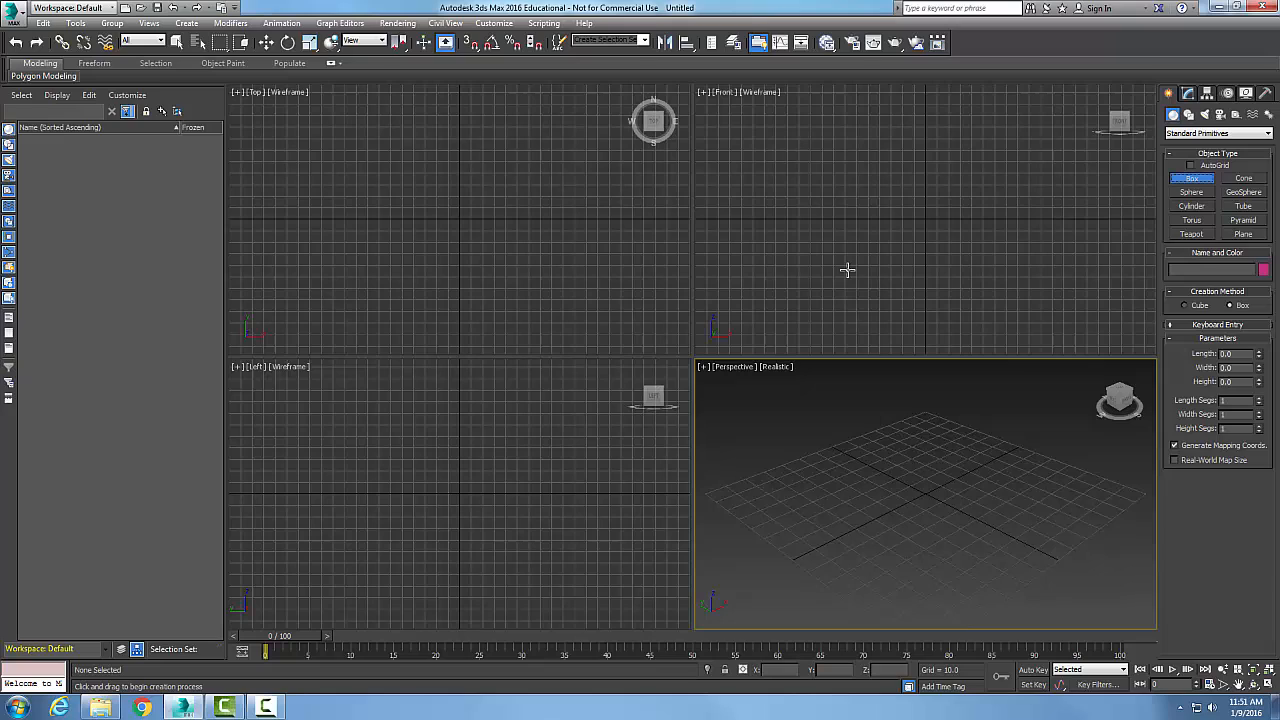
mouse_move(1194, 94)
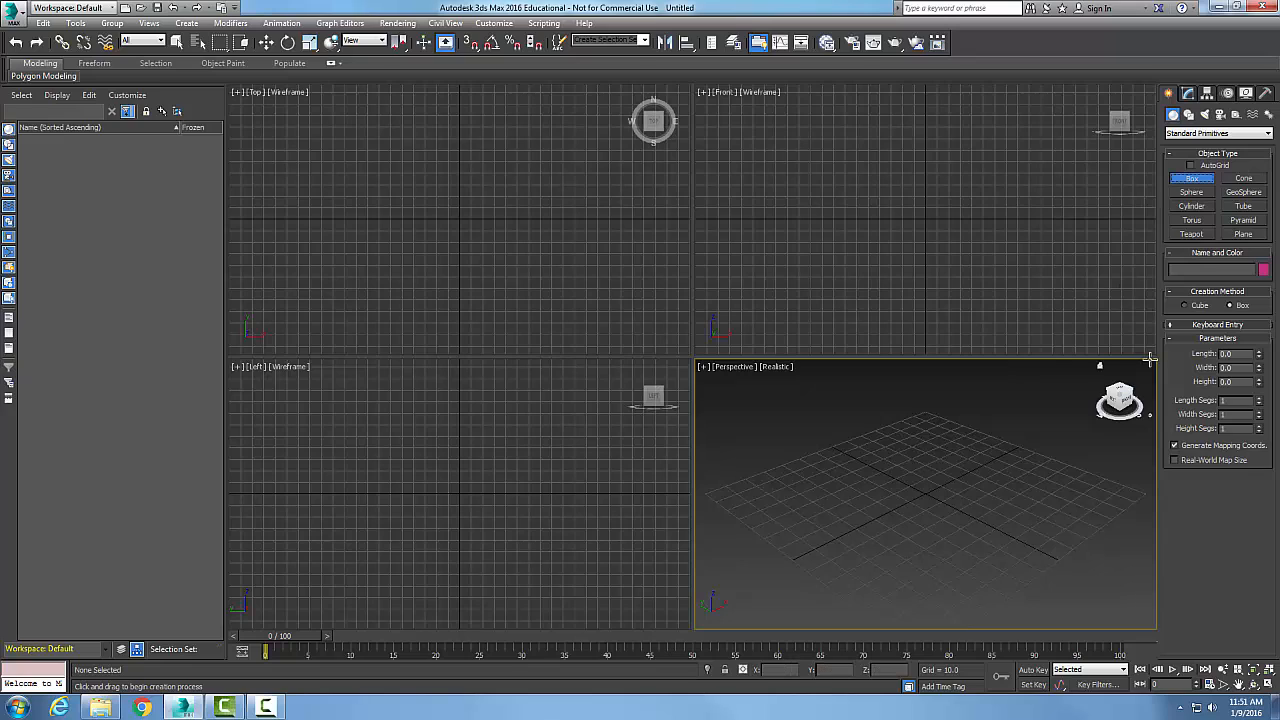
mouse_move(716, 284)
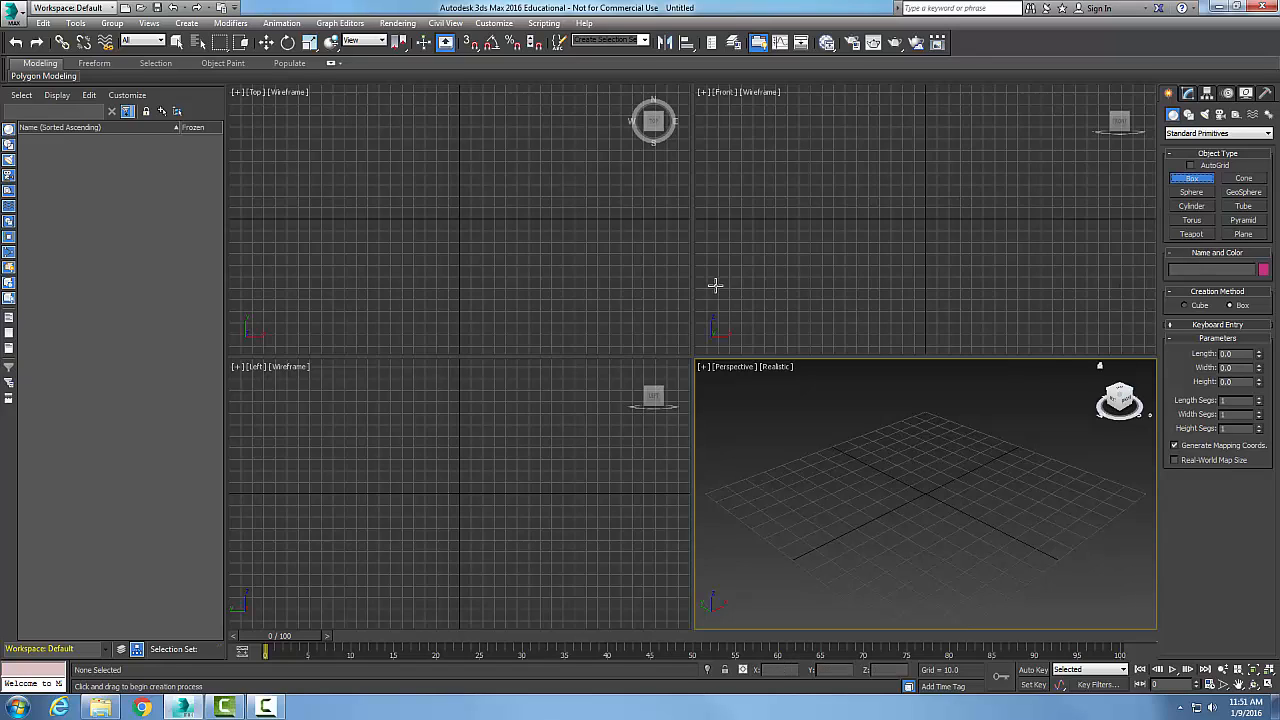
mouse_move(1248, 516)
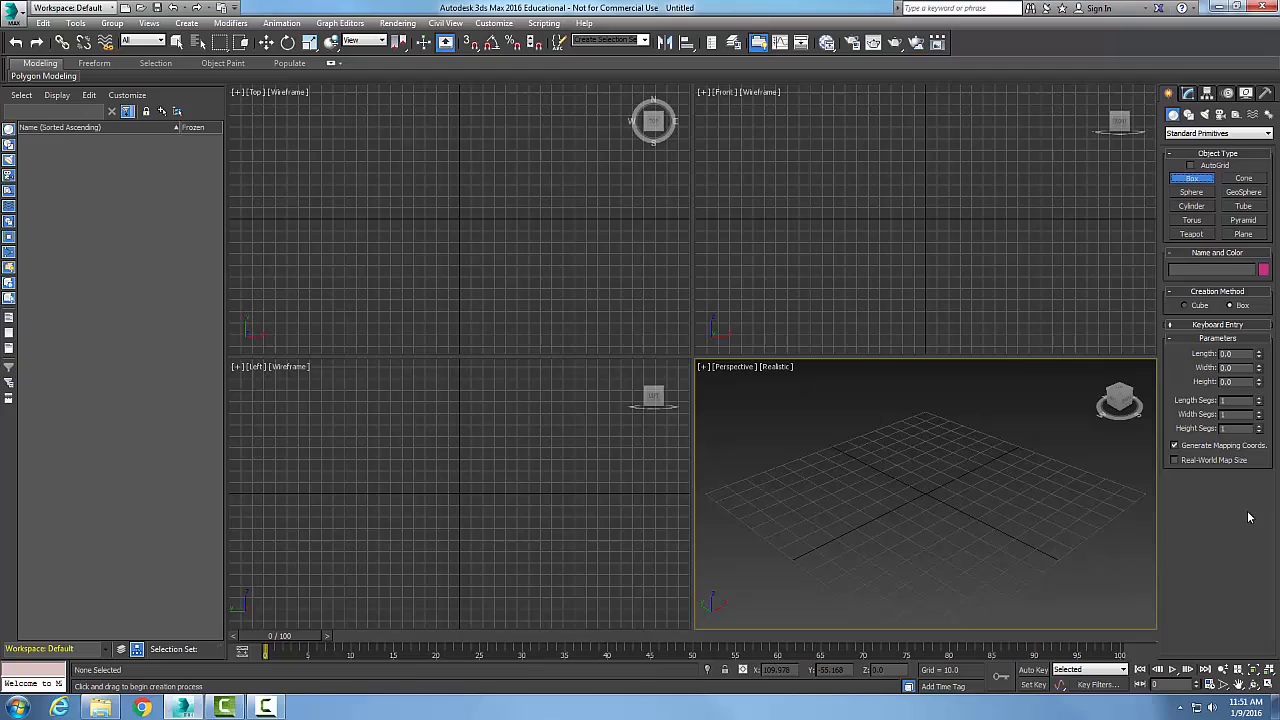
mouse_move(1244, 516)
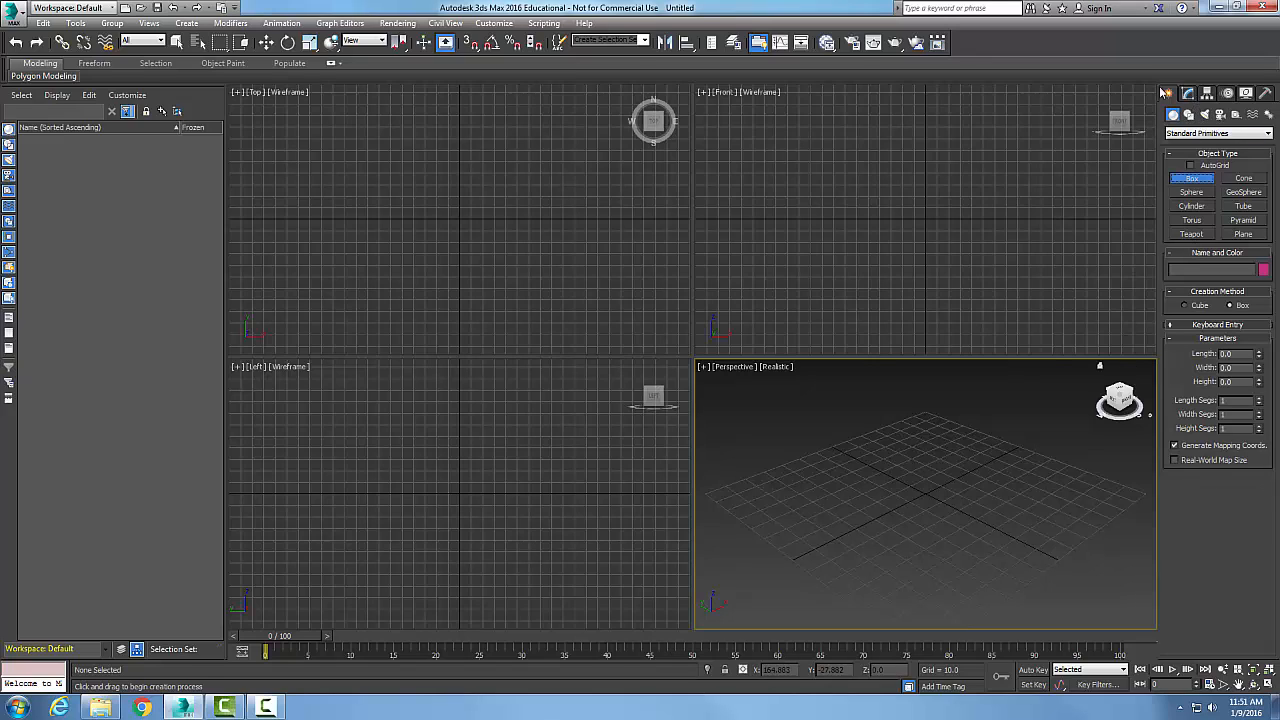
mouse_move(1164, 96)
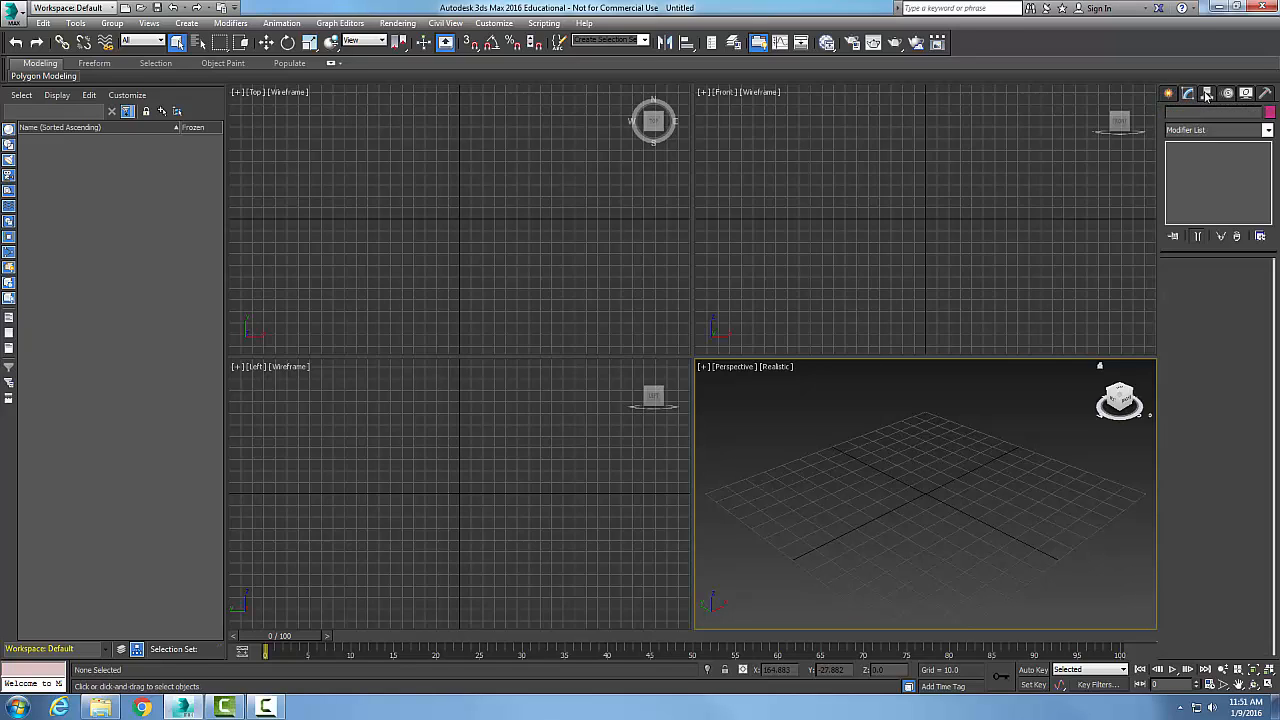
- Return to Create, peek at the object category list and keep Standard Primitives selected
click(1264, 94)
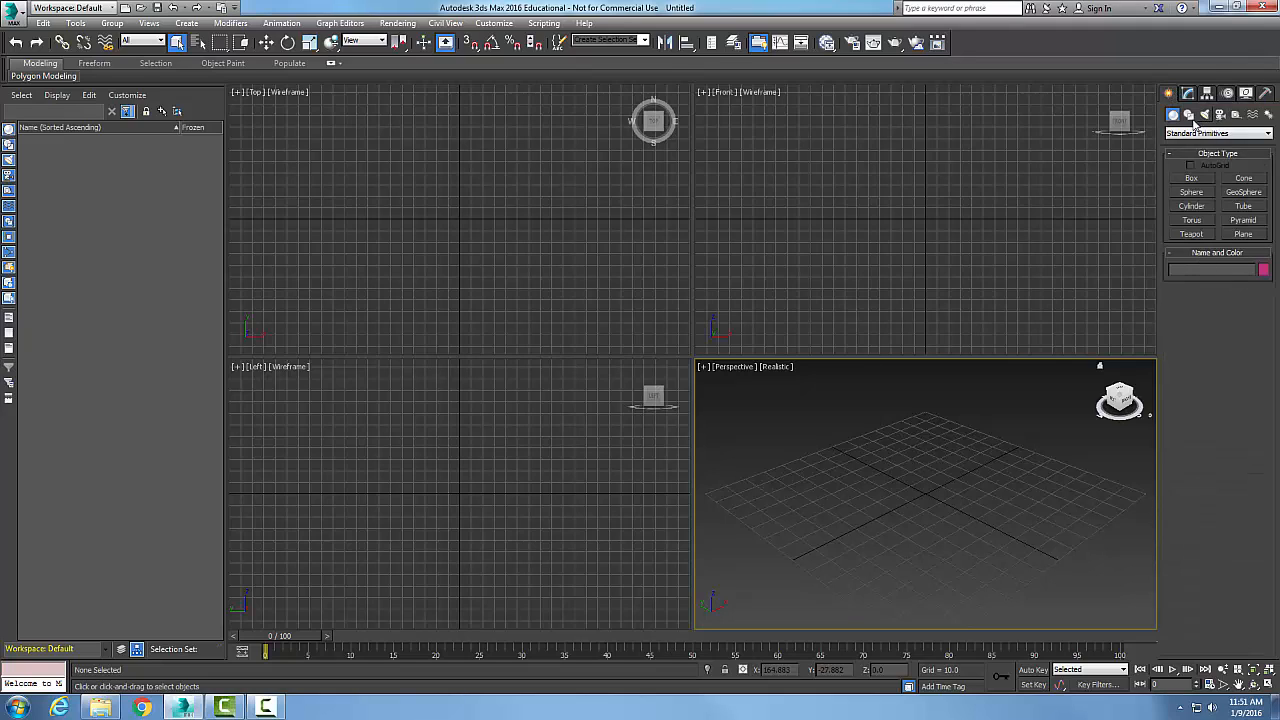
click(1216, 132)
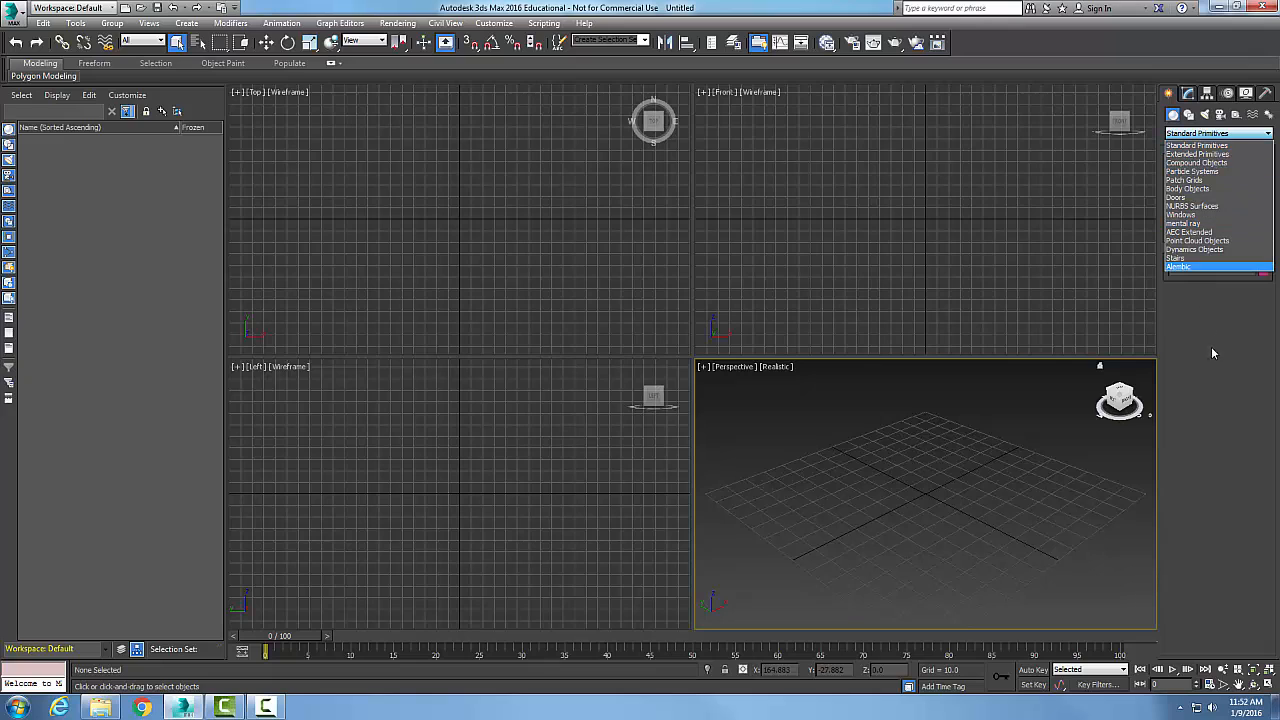
click(1170, 94)
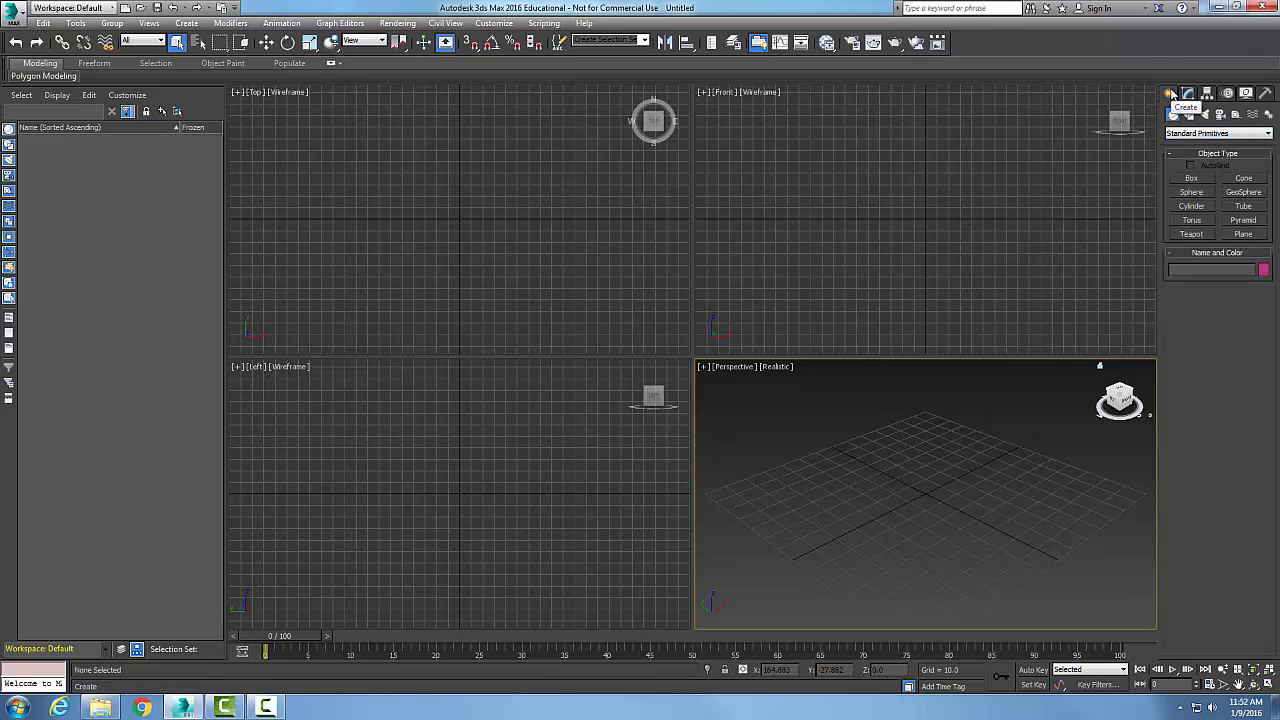